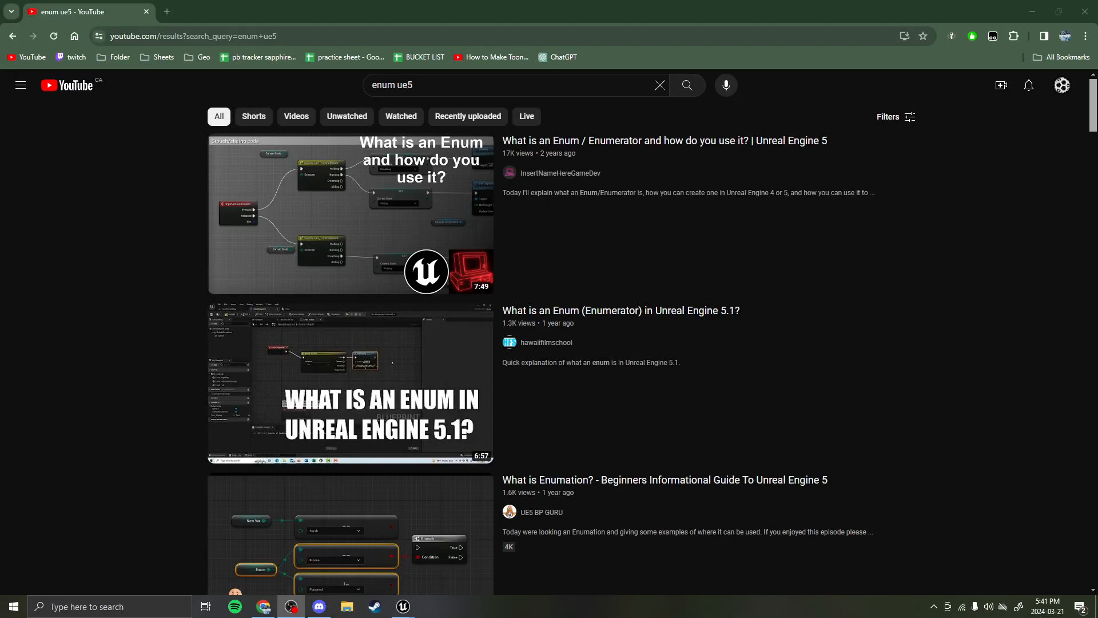
# - Bring up the Unreal Engine editor with the snowman level instead of the YouTube results
pyautogui.click(401, 607)
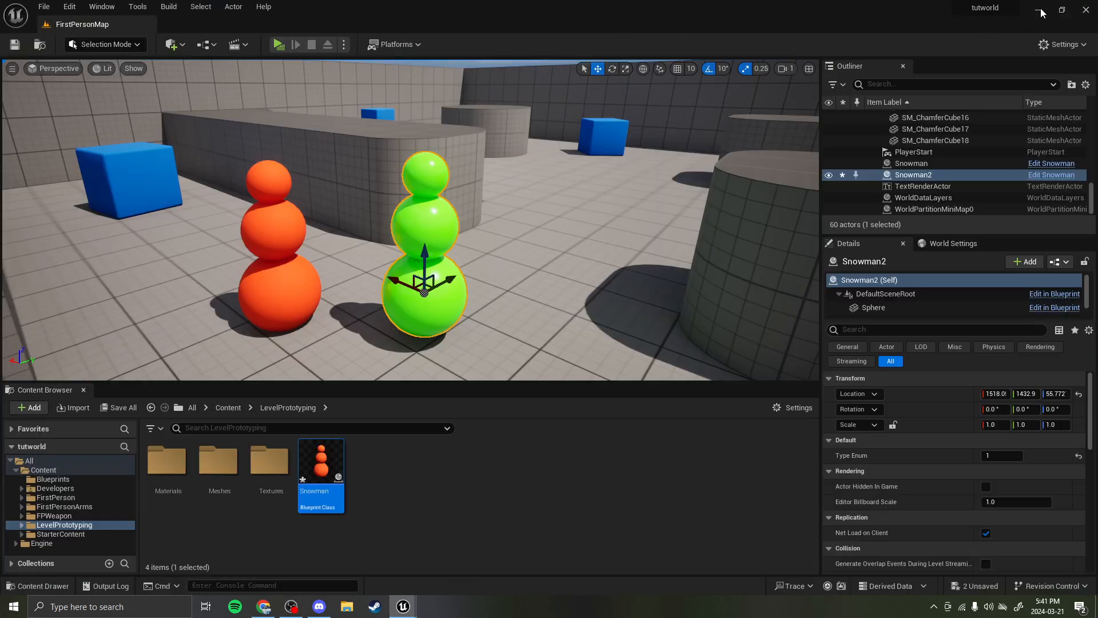
# - Create an Enumeration asset named Snowmantype in the LevelPrototyping folder
pyautogui.click(28, 407)
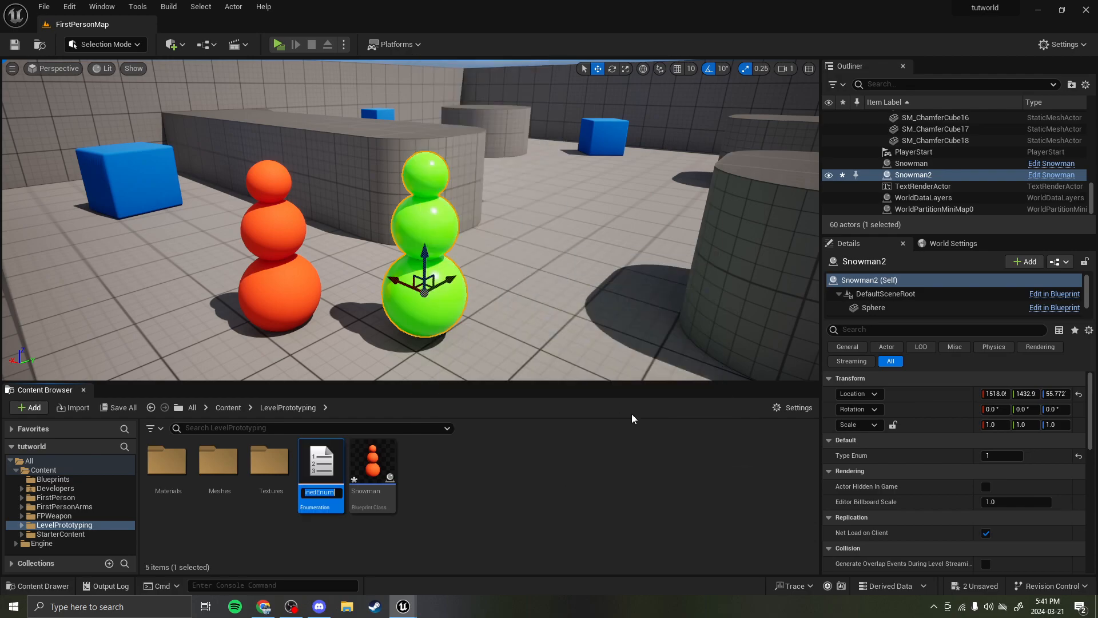
pyautogui.write('Snowmantype')
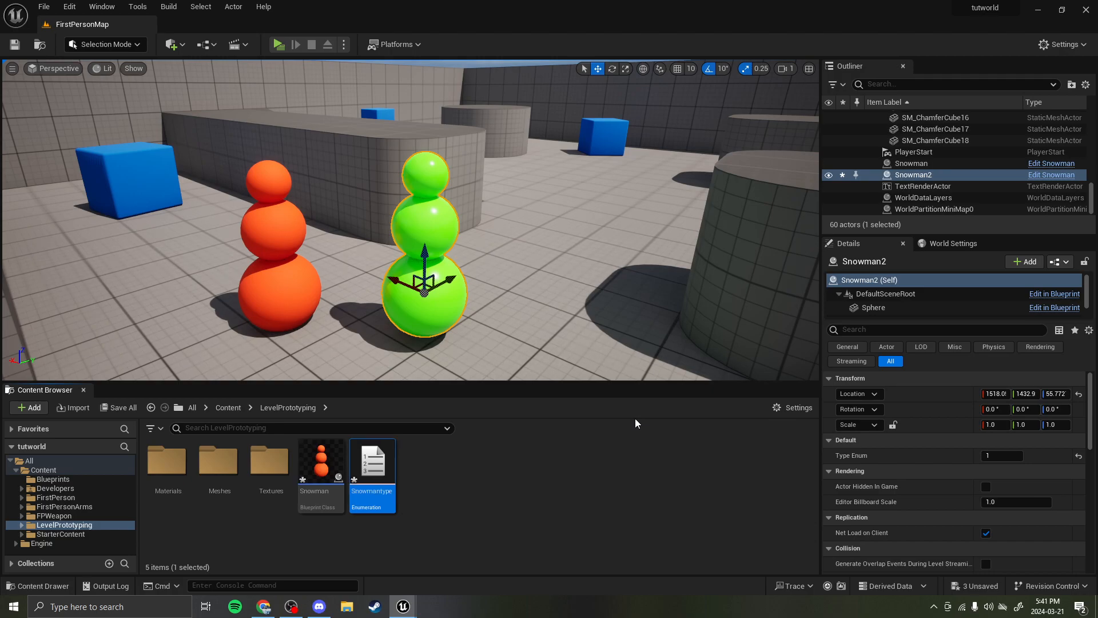
# - Fill the Snowmantype enumeration with three entries: Albert, John and Terry
pyautogui.doubleClick(371, 462)
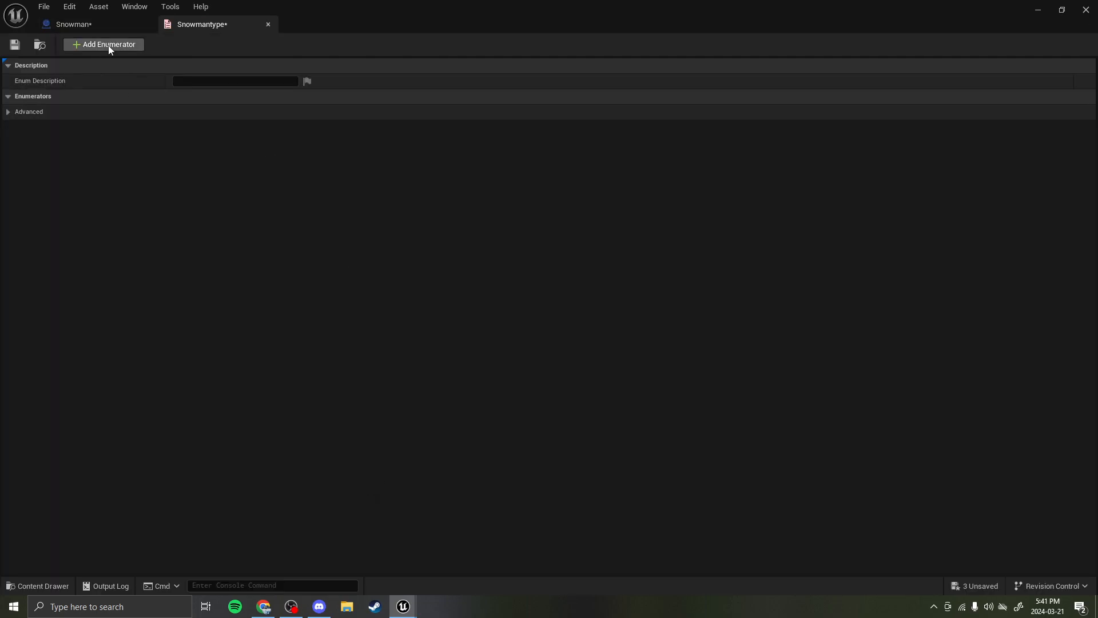
pyautogui.click(103, 45)
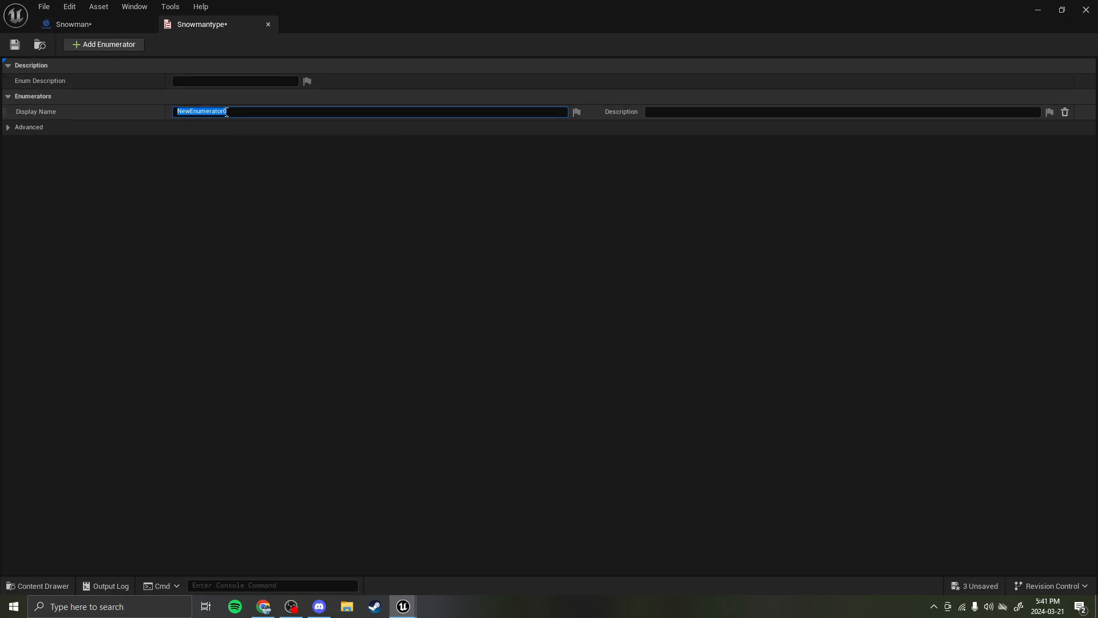
pyautogui.moveTo(233, 111)
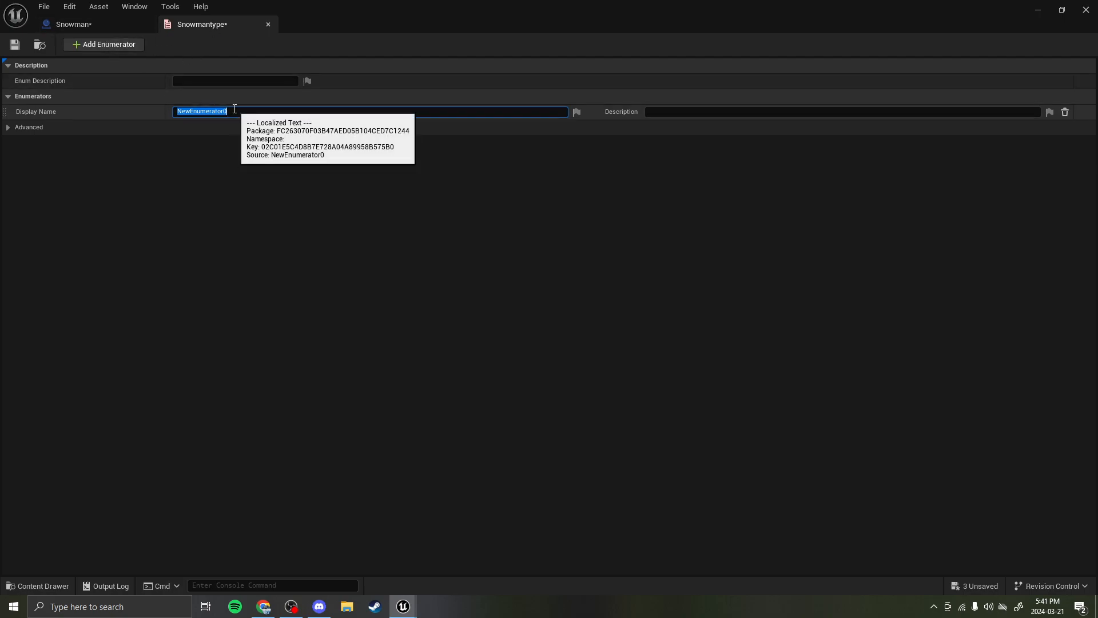
pyautogui.write('Albert')
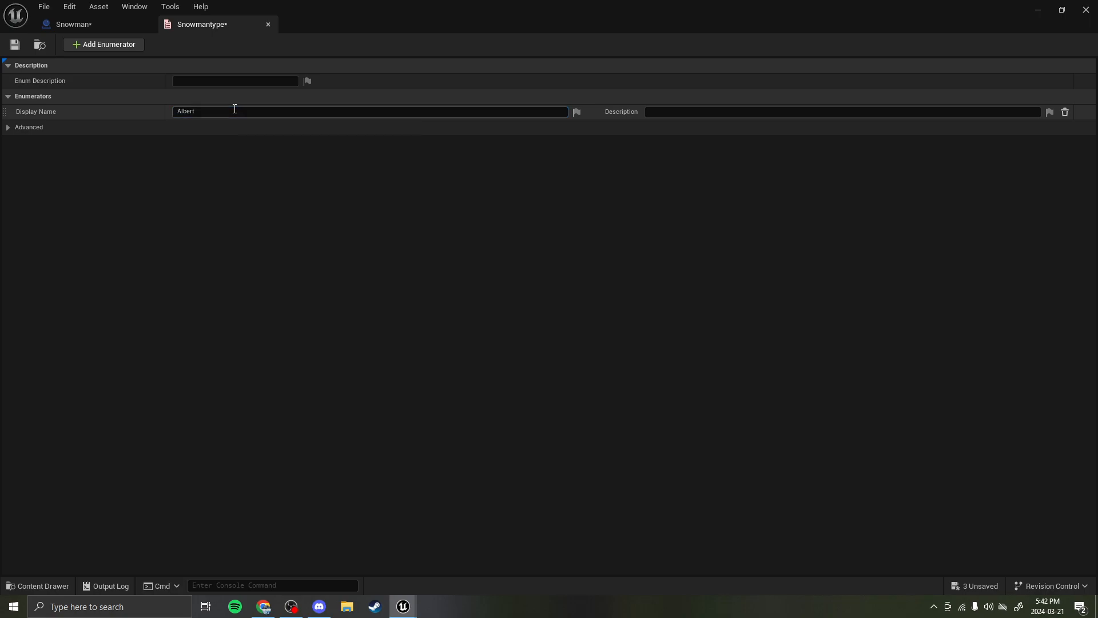
pyautogui.click(103, 45)
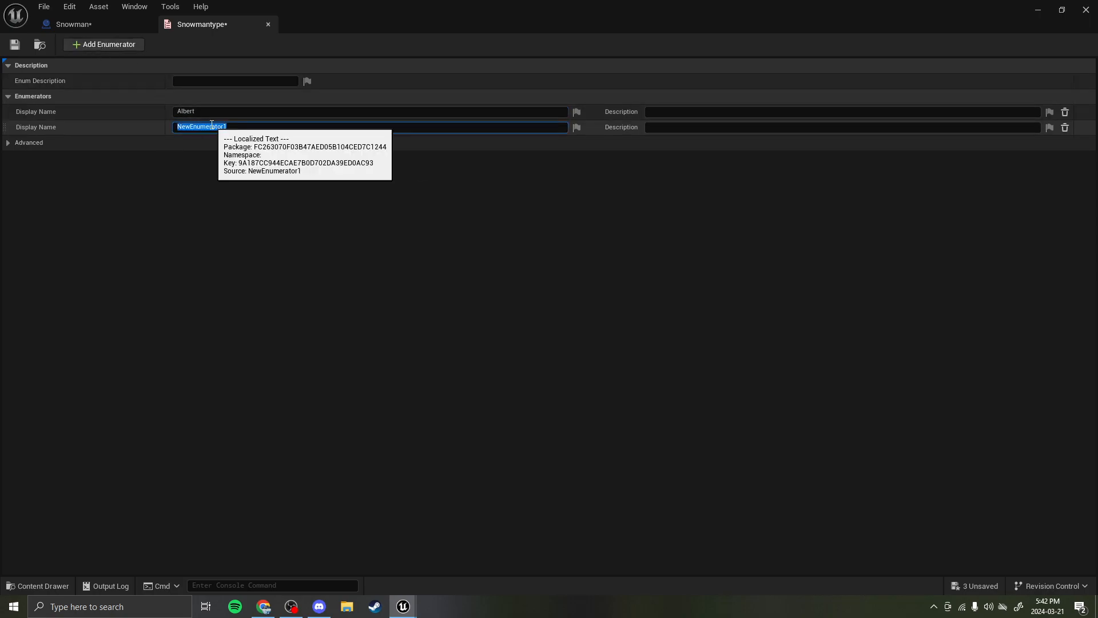
pyautogui.write('John')
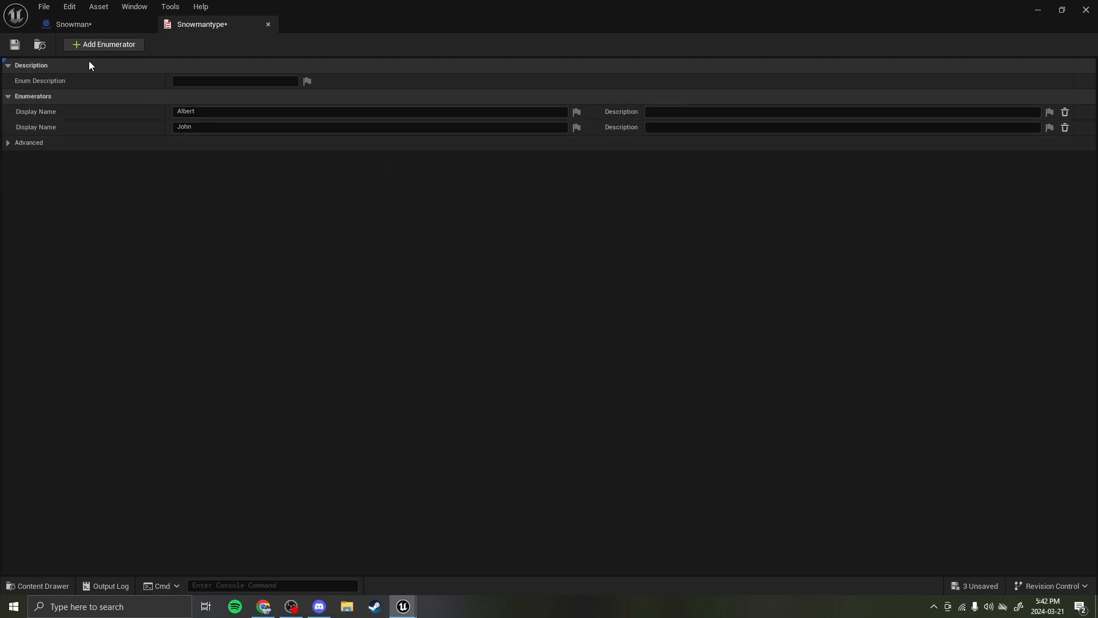
pyautogui.write('Terry')
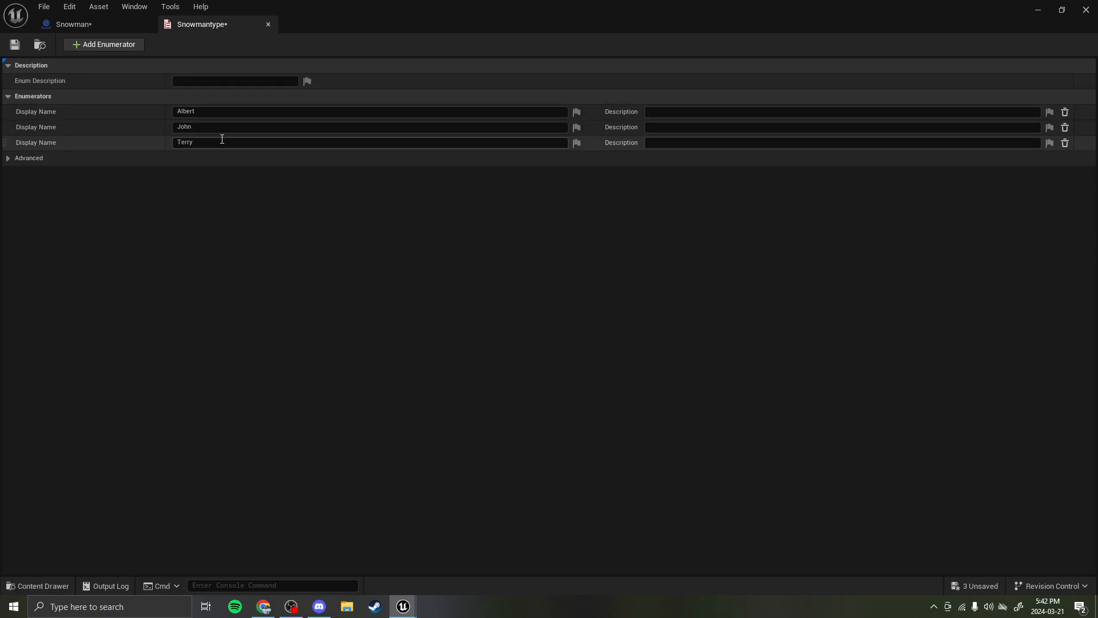
pyautogui.click(69, 24)
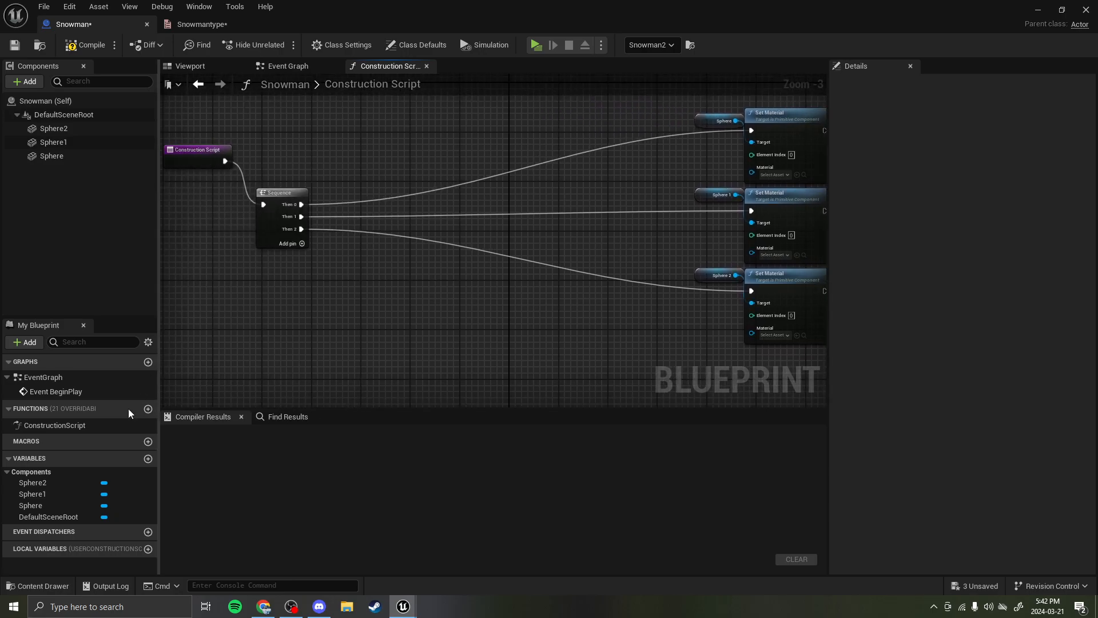
# - Add an instance-editable EnumType variable of type Snowmantype to the Snowman blueprint
pyautogui.click(148, 459)
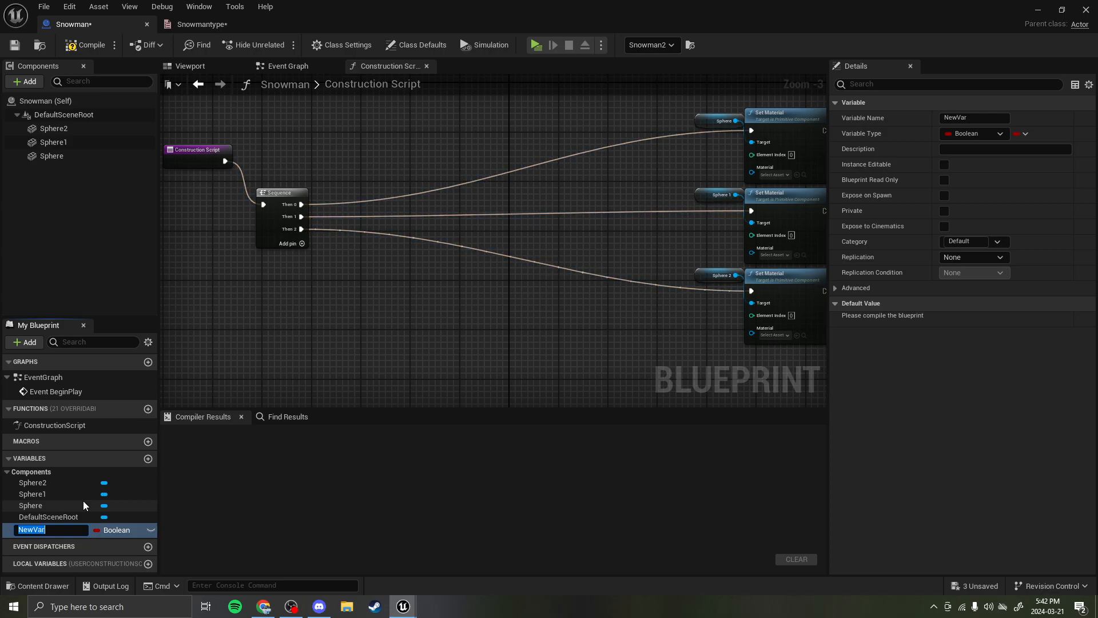
pyautogui.write('EnumType')
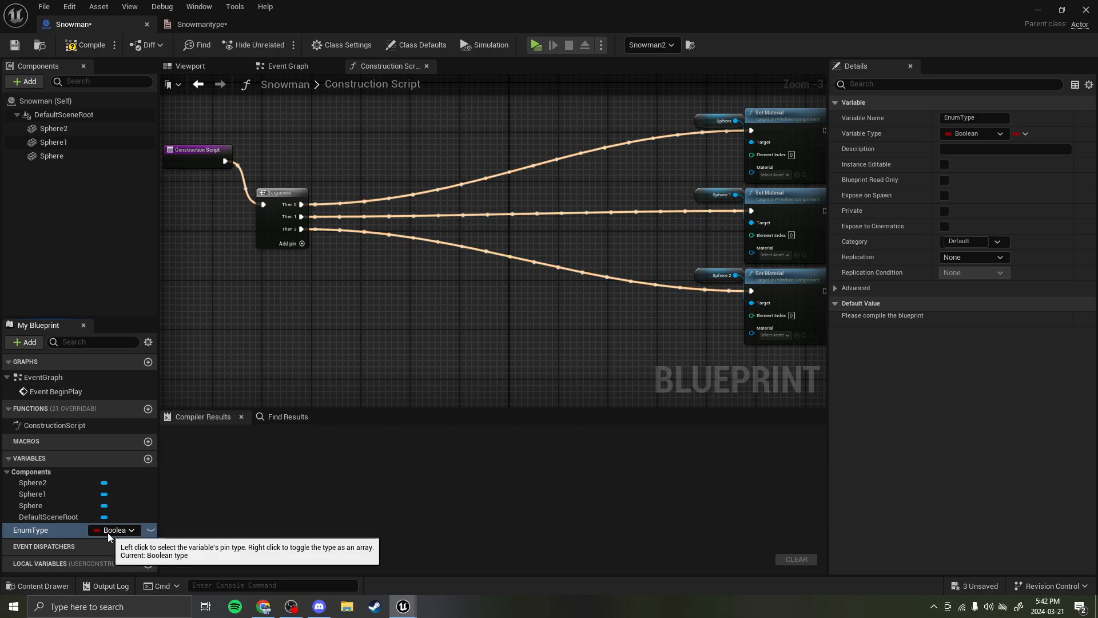
pyautogui.click(112, 529)
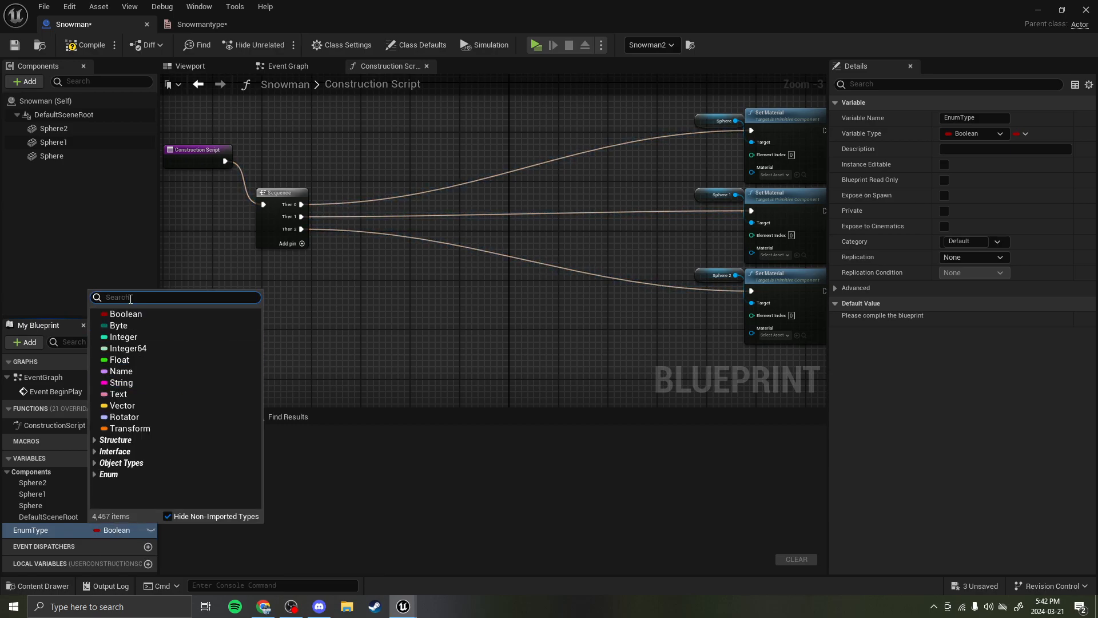
pyautogui.write('snowmantype')
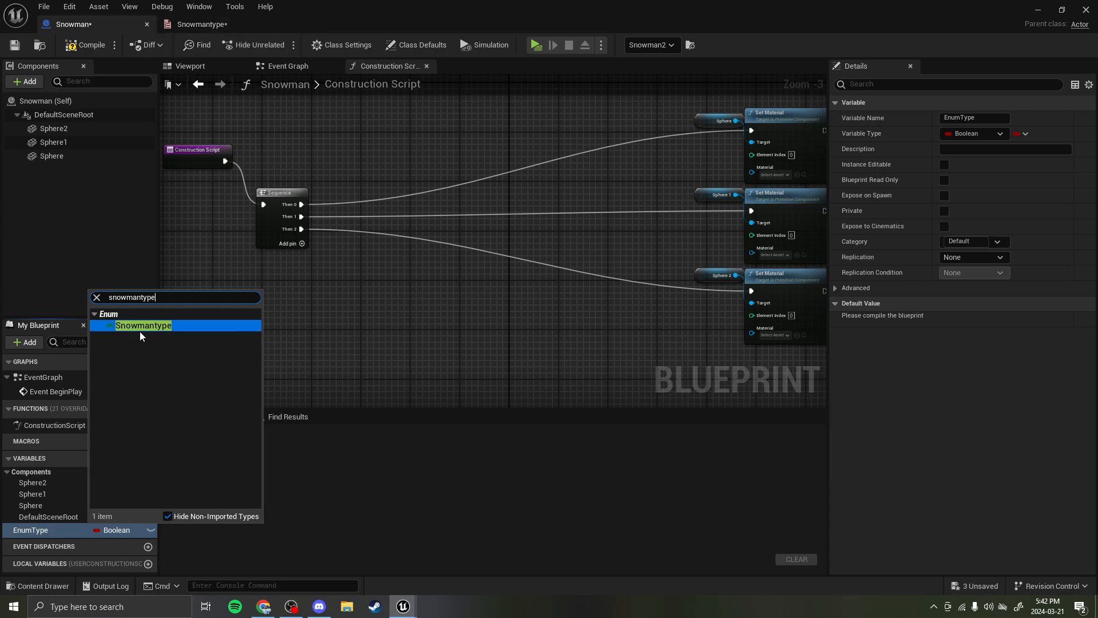
pyautogui.click(143, 325)
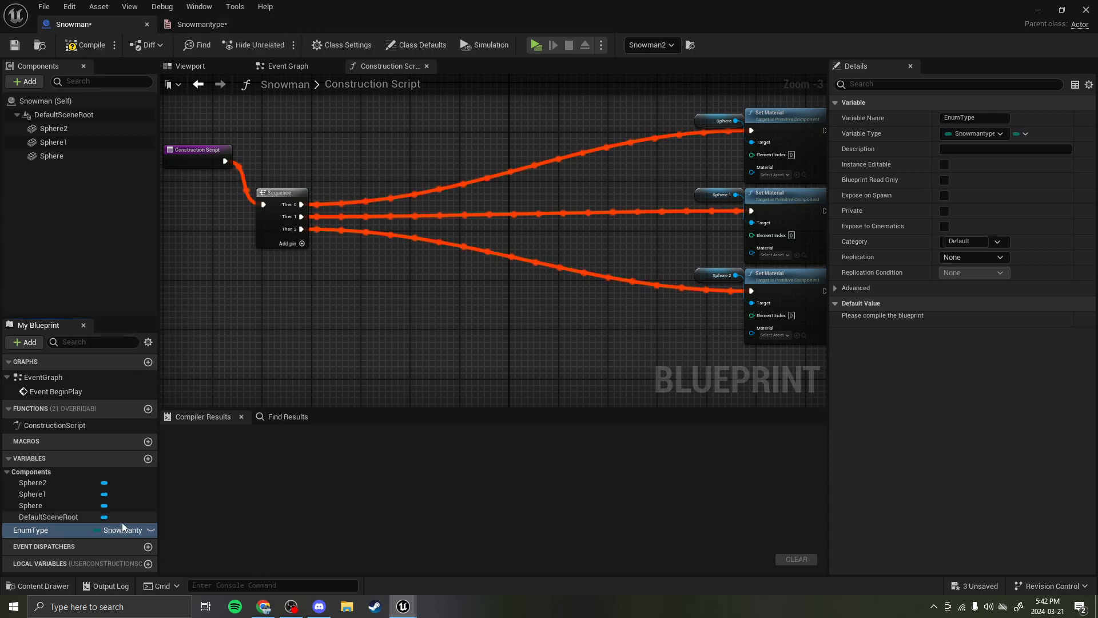
pyautogui.click(943, 164)
pyautogui.write('sele')
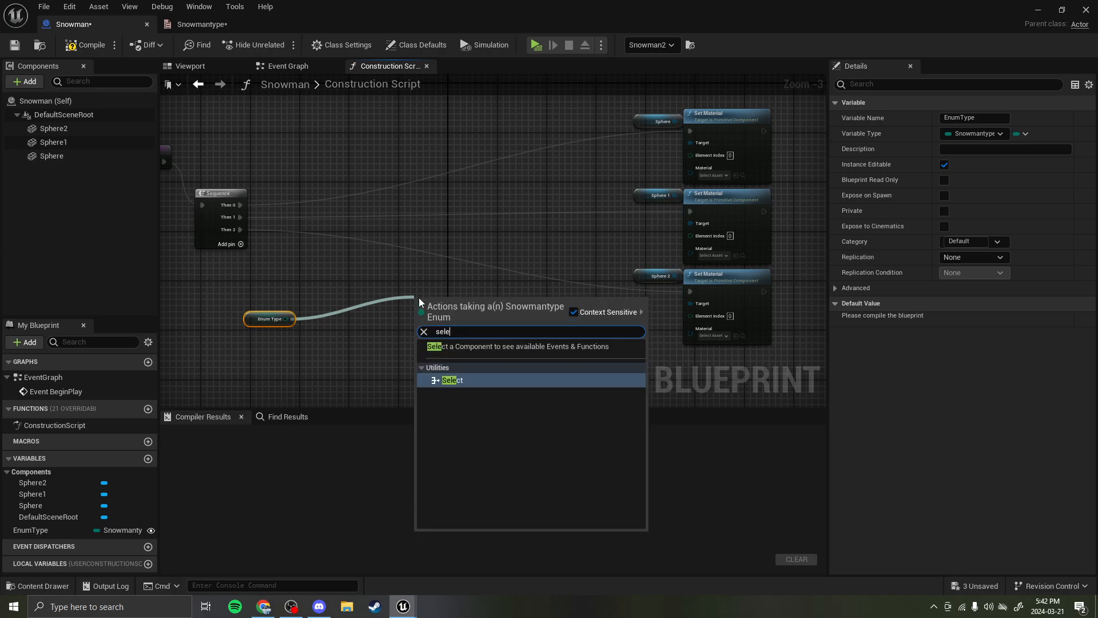
# - Feed all three Set Material nodes from a Select node indexed by EnumType (Albert, John, Terry)
pyautogui.click(453, 379)
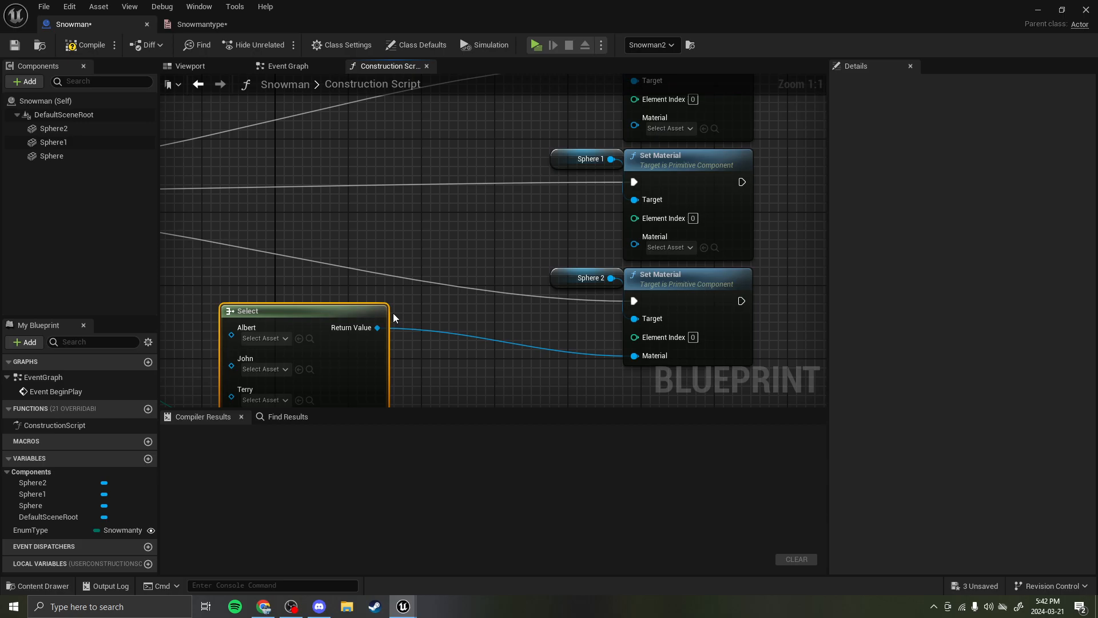
pyautogui.scroll(-3)
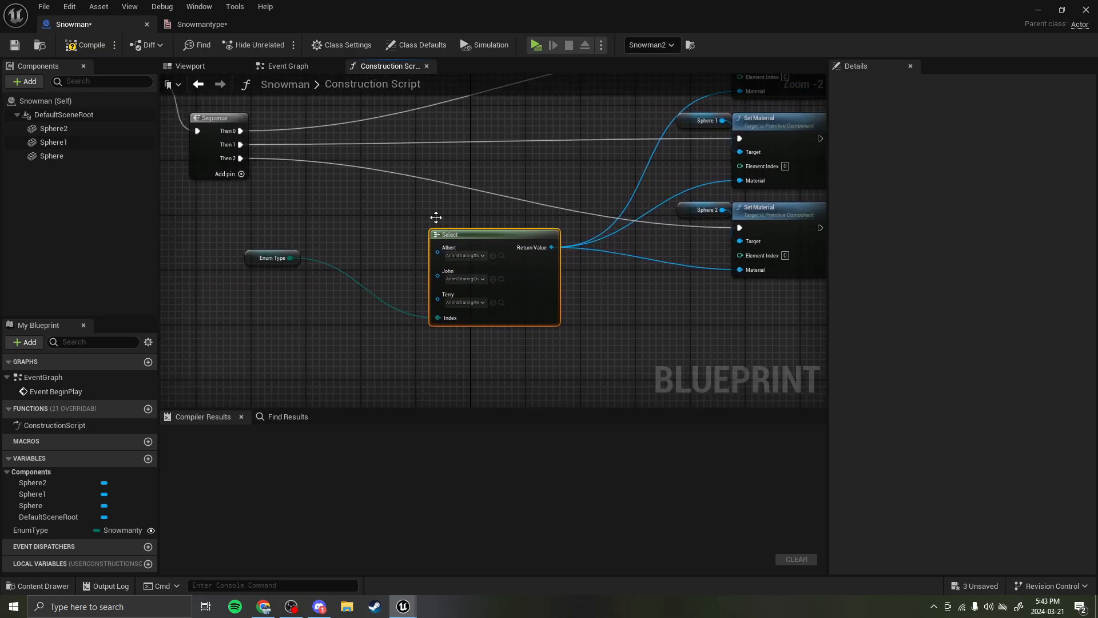
pyautogui.click(87, 44)
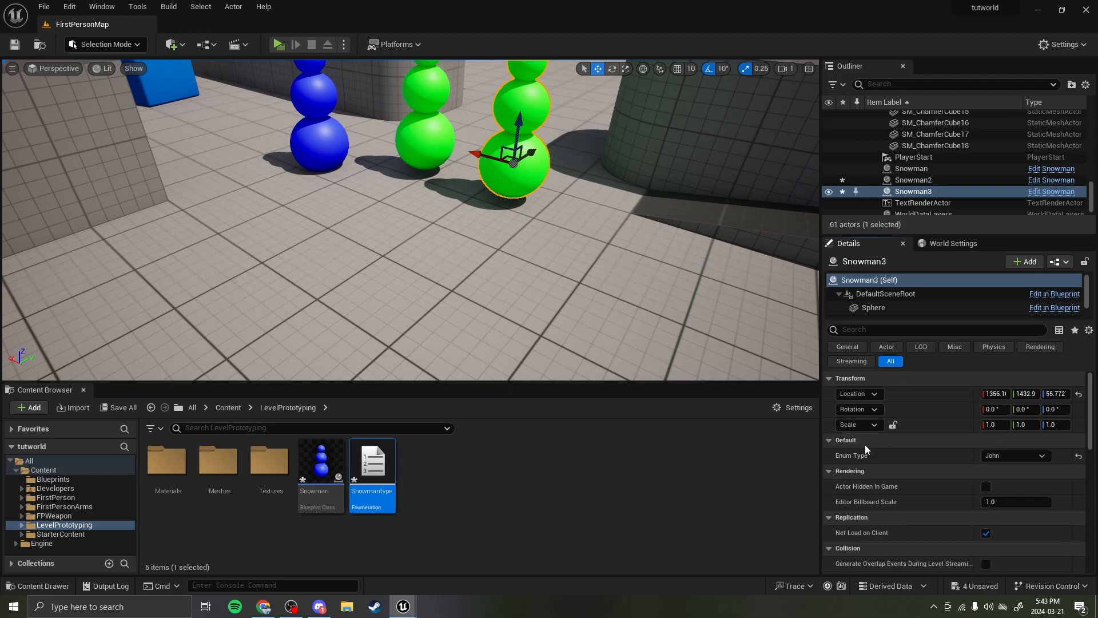
# - Compile the Snowman blueprint successfully
pyautogui.click(1013, 455)
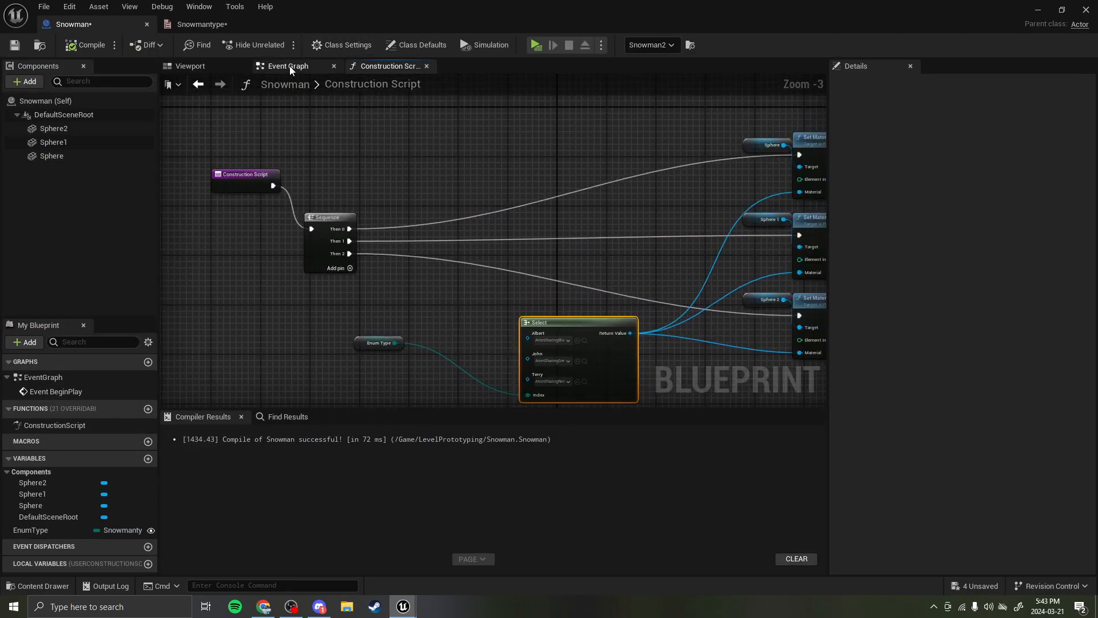
# - Route Event BeginPlay through a Switch on Snowmantype driven by an EnumType getter, then compile
pyautogui.click(287, 66)
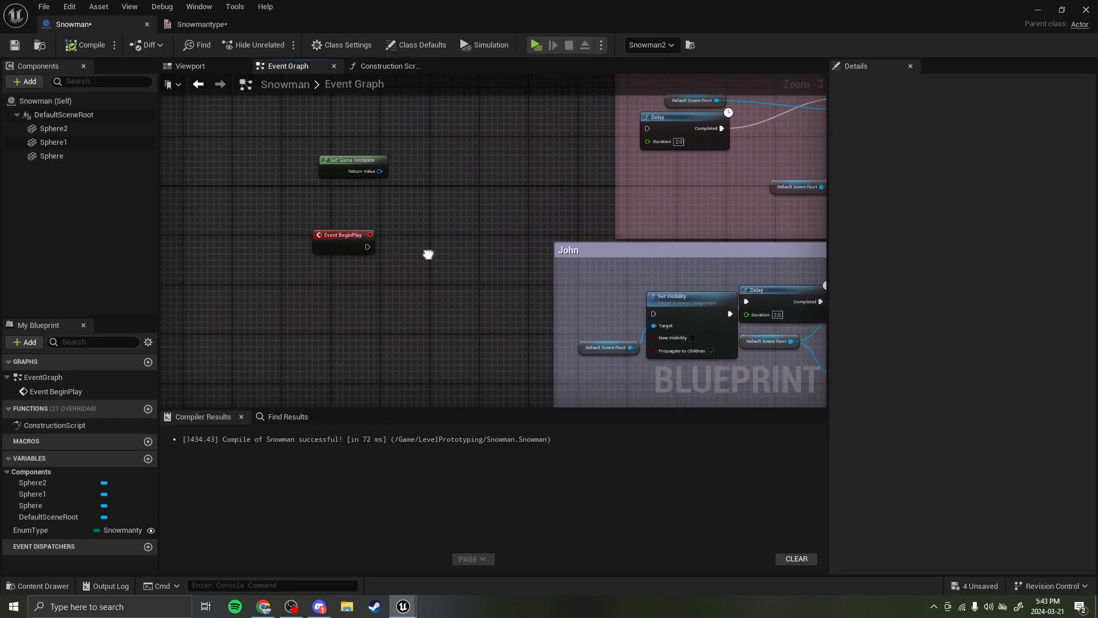
pyautogui.click(29, 529)
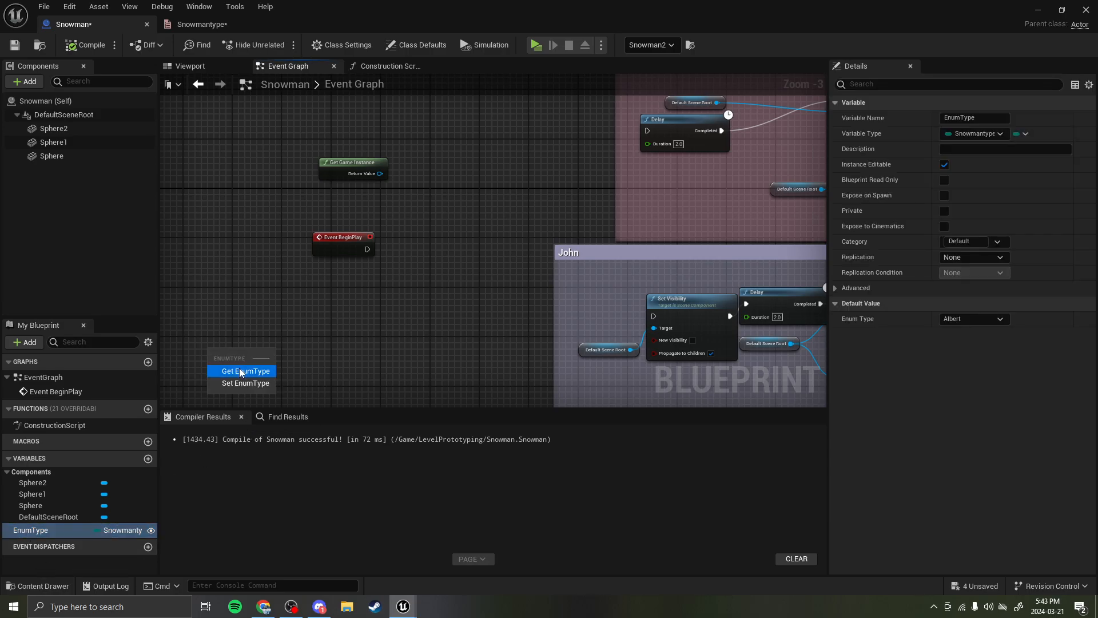
pyautogui.click(245, 371)
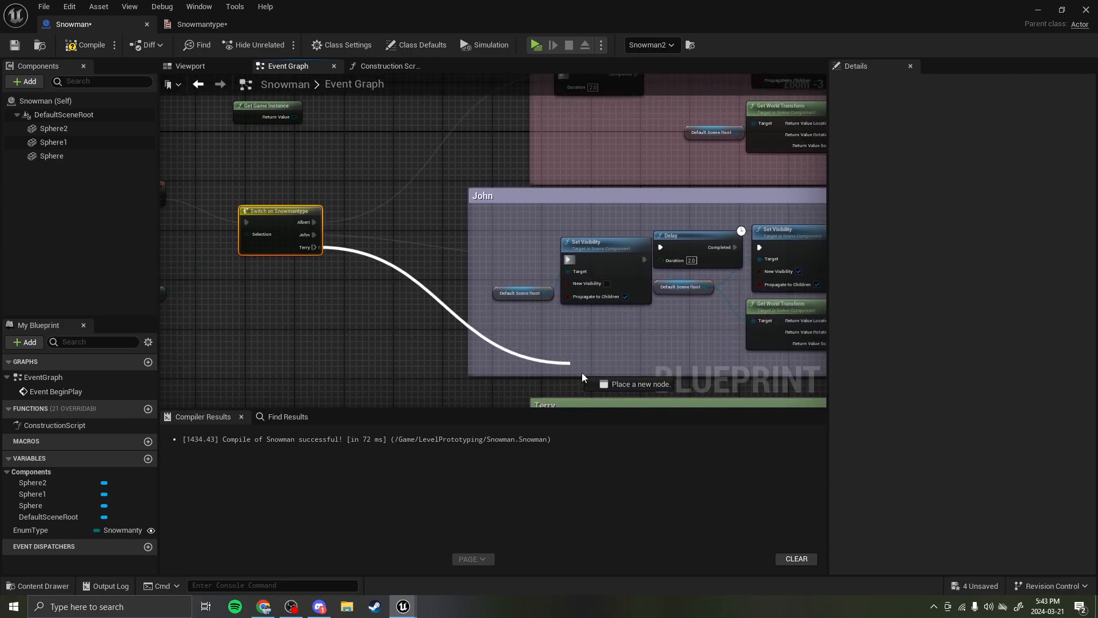
pyautogui.scroll(-3)
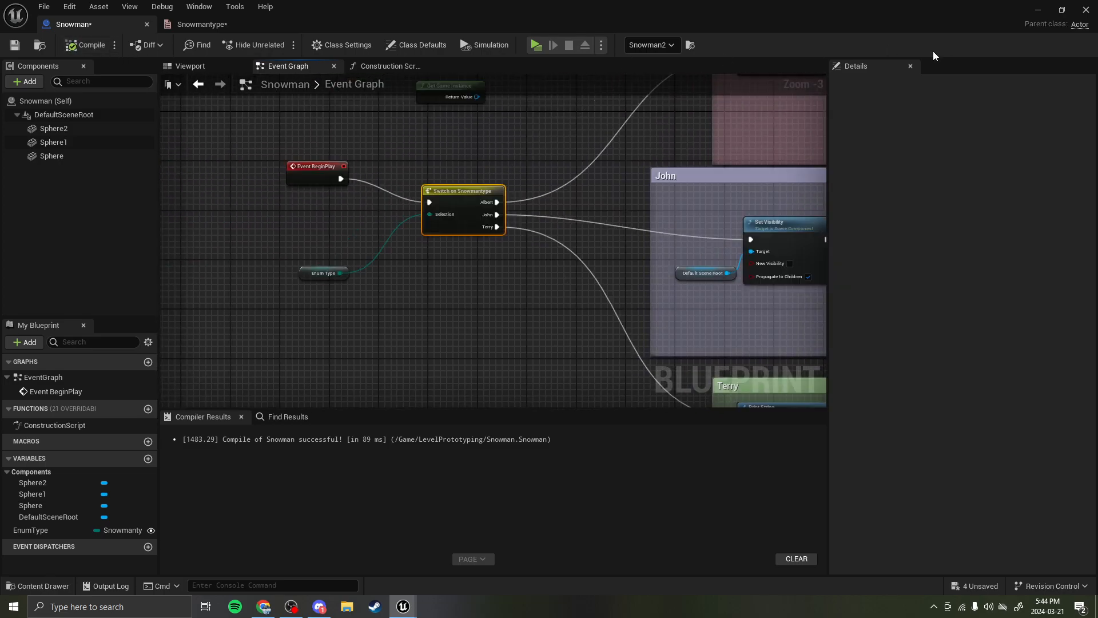
pyautogui.click(535, 44)
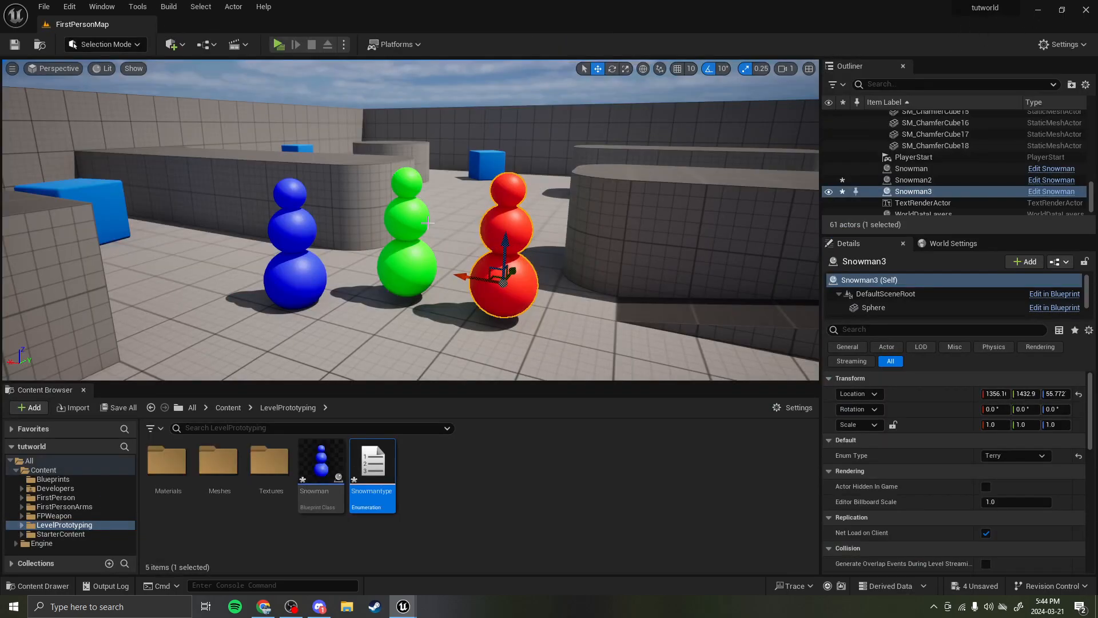
# - Set Snowman2's Enum Type to Albert (blue) and confirm Snowman3 stays Terry (red)
pyautogui.click(913, 179)
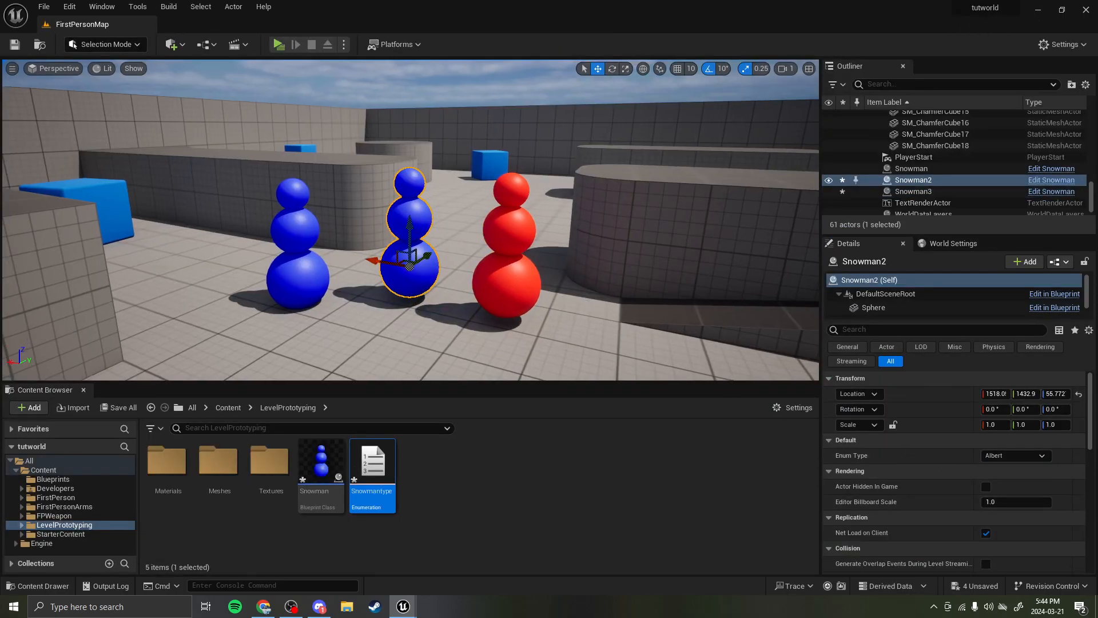
pyautogui.click(912, 191)
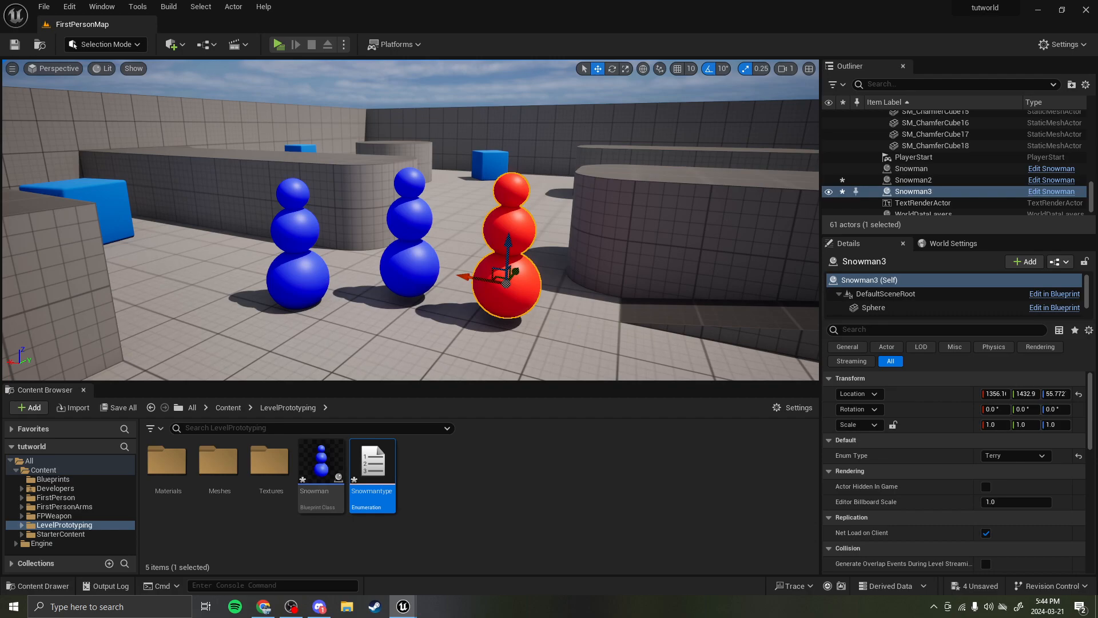